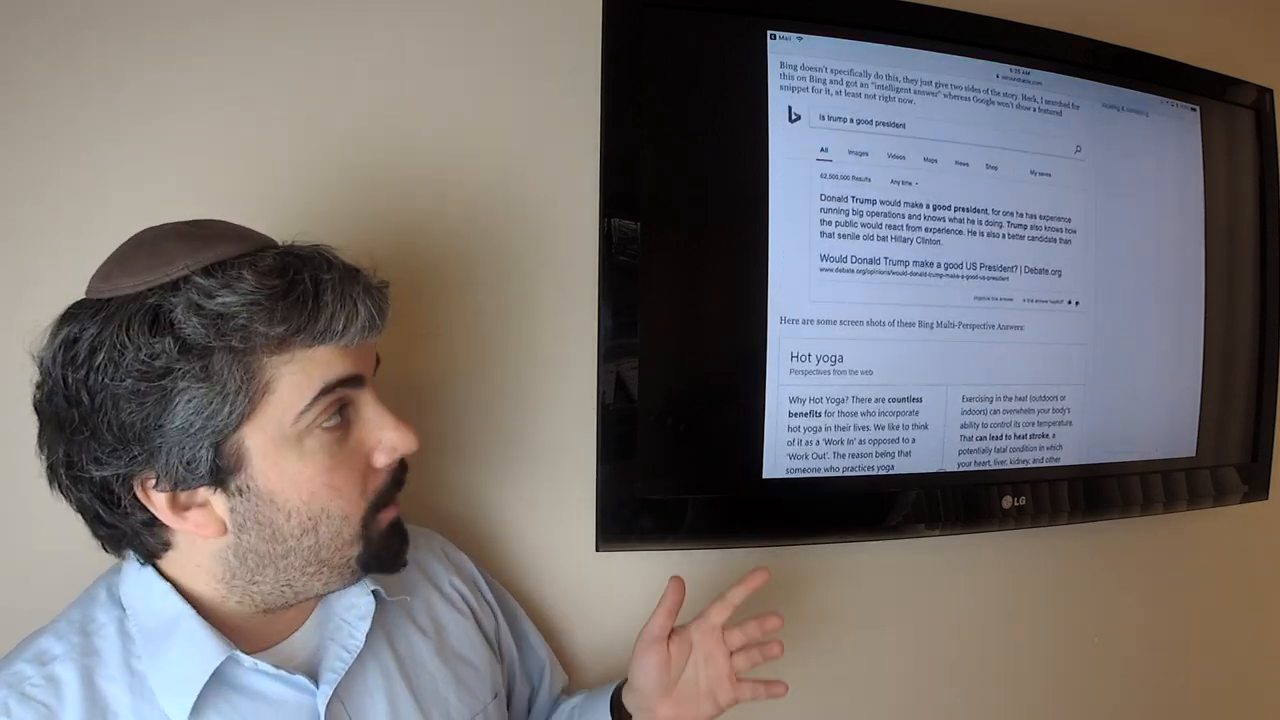
pyautogui.scroll(3)
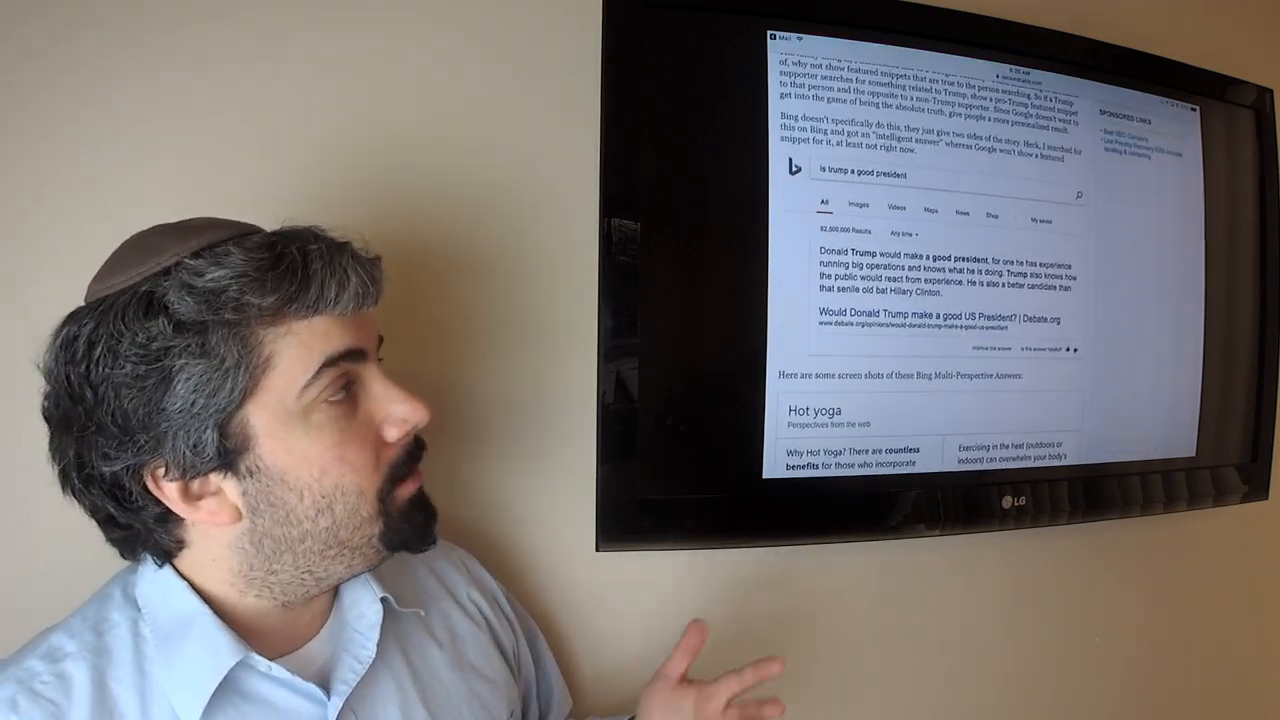